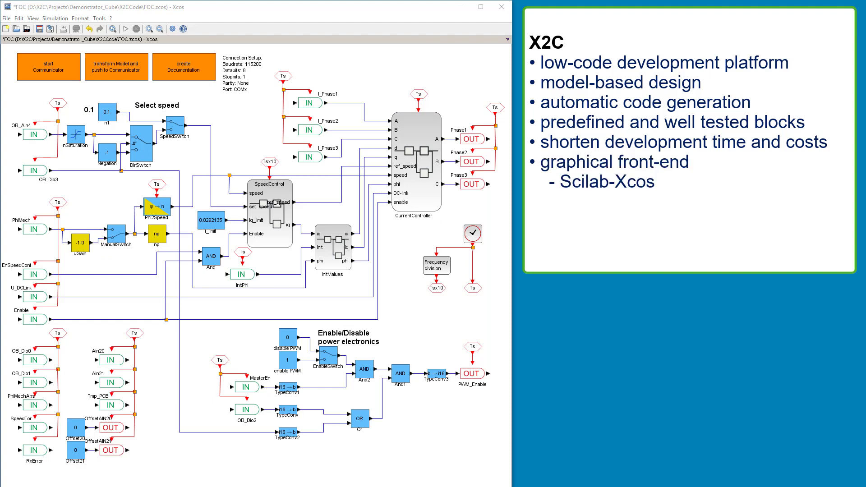
Drag the x2c_PT1 block from the palette browser's X2C Control library into the FOC diagram.
type("- Matlab-Simulink")
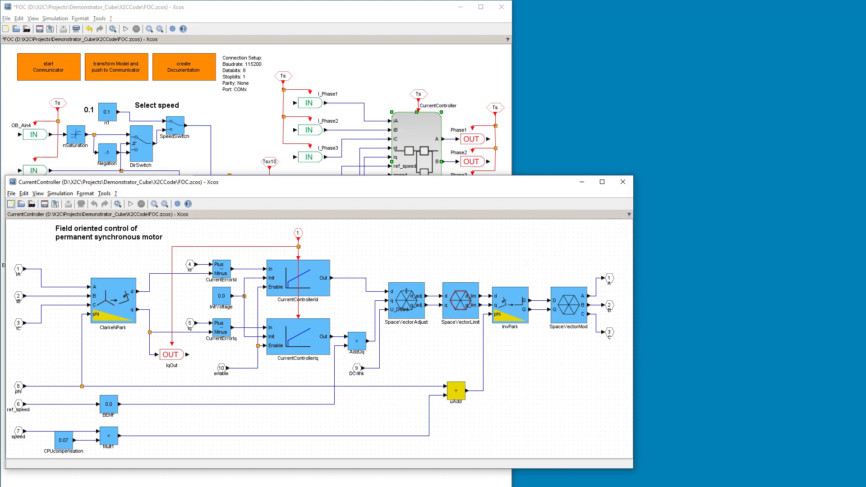
mouse_move(623, 182)
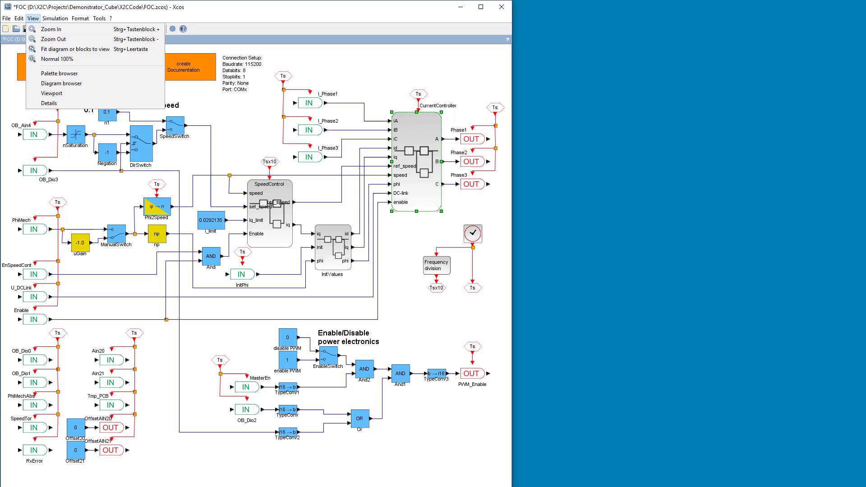
mouse_move(58, 73)
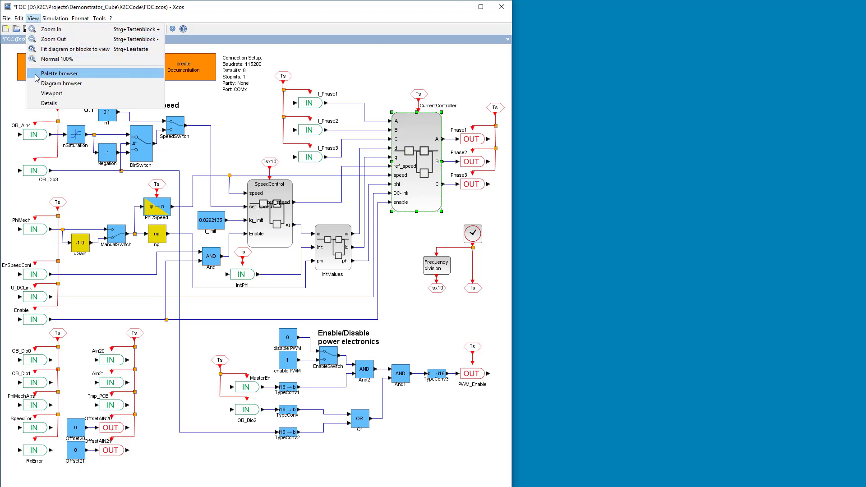
left_click(59, 73)
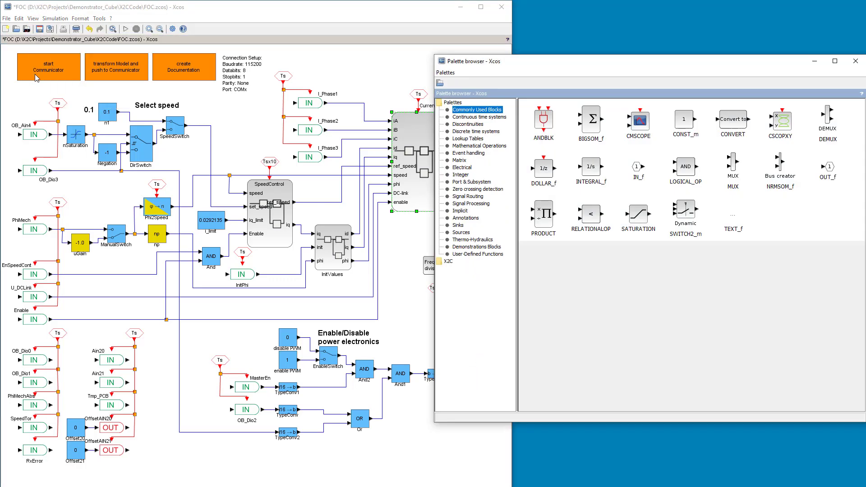
left_click(449, 261)
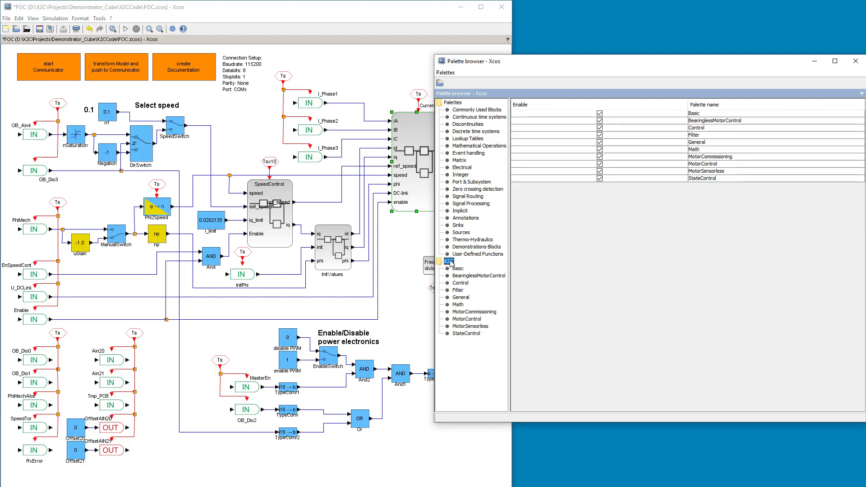
left_click(460, 282)
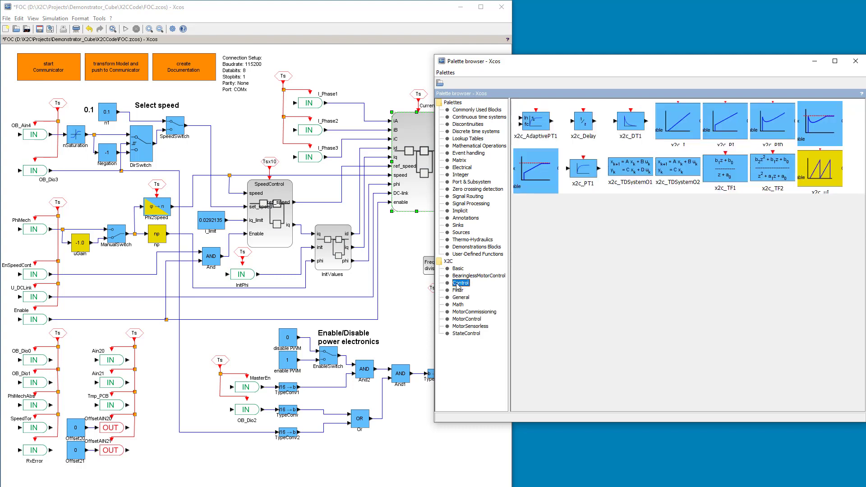
left_click(583, 169)
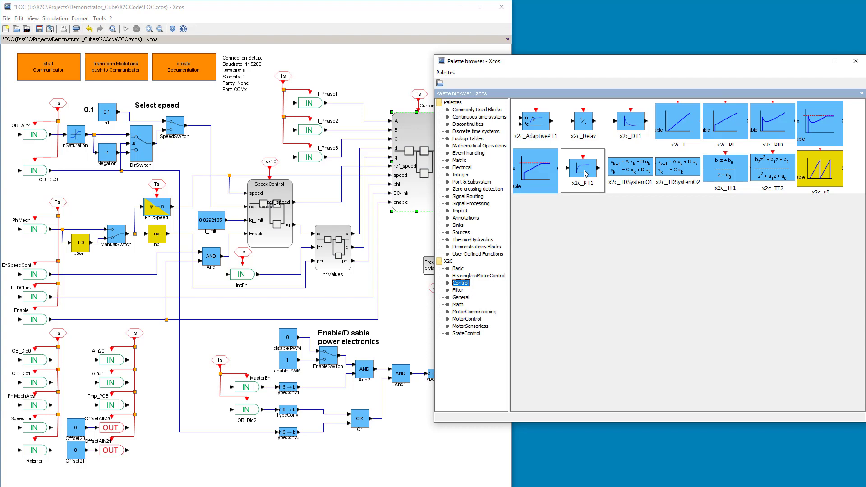
mouse_move(469, 264)
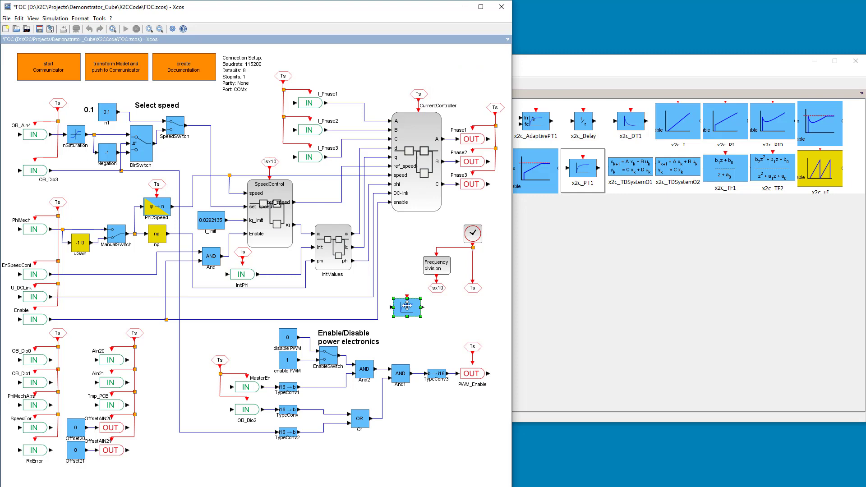
Inspect the PT1 block's parameters in the ParameterEditor, then delete the PT1 block.
double_click(407, 307)
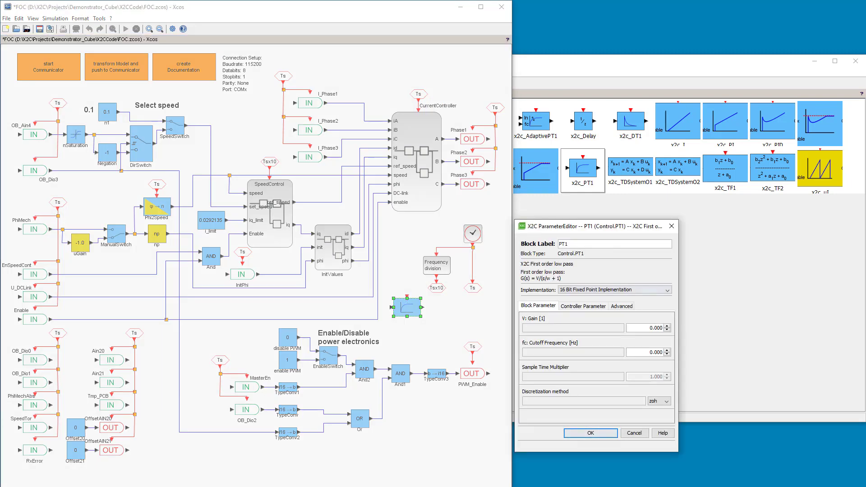
left_click(667, 290)
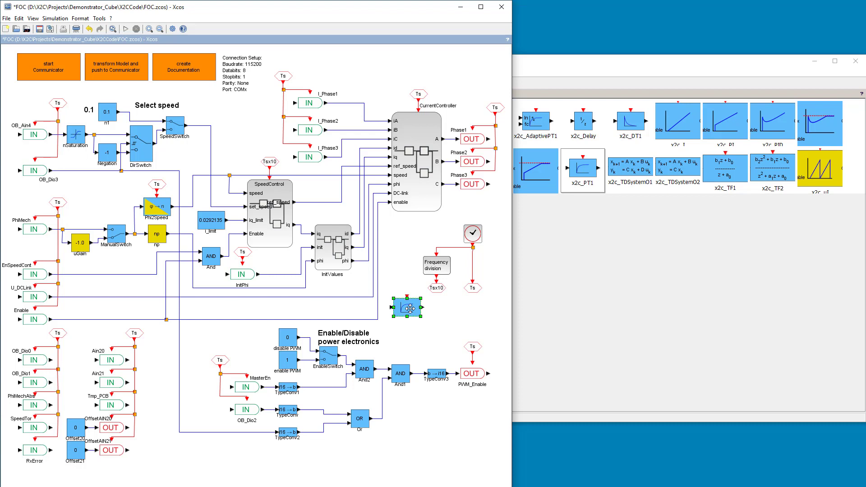
right_click(406, 308)
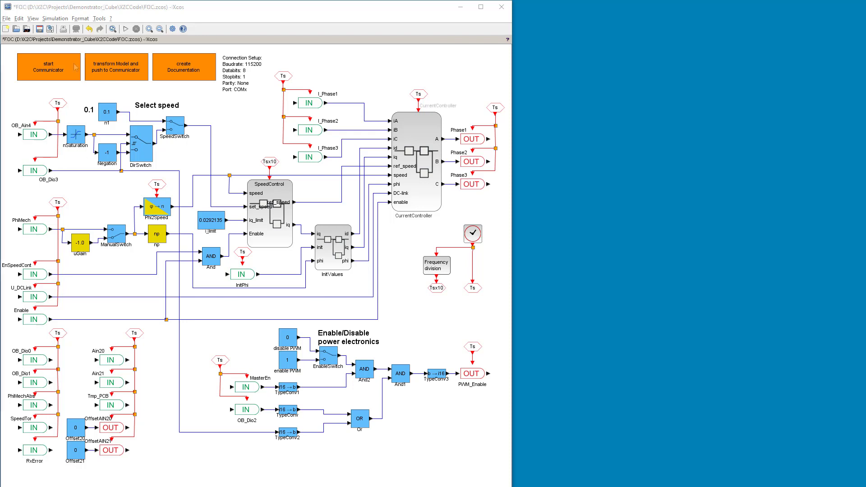
Launch X2C Communicator and push the transformed FOC model to it.
left_click(49, 66)
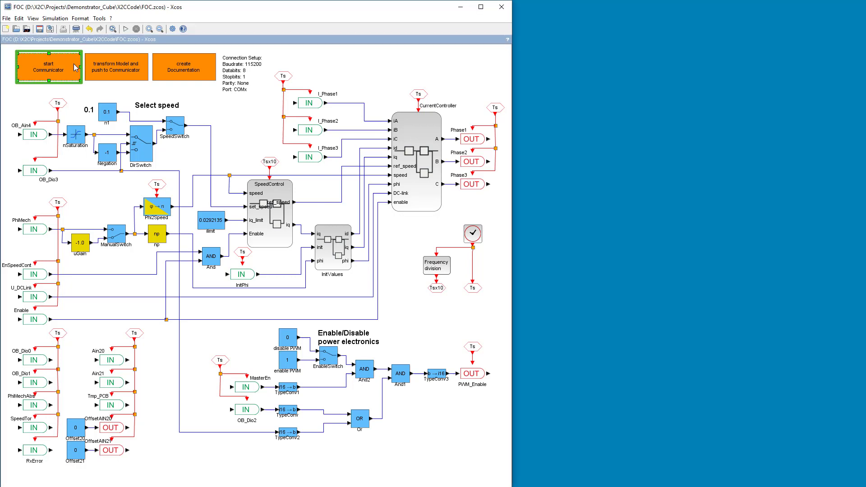
left_click(47, 66)
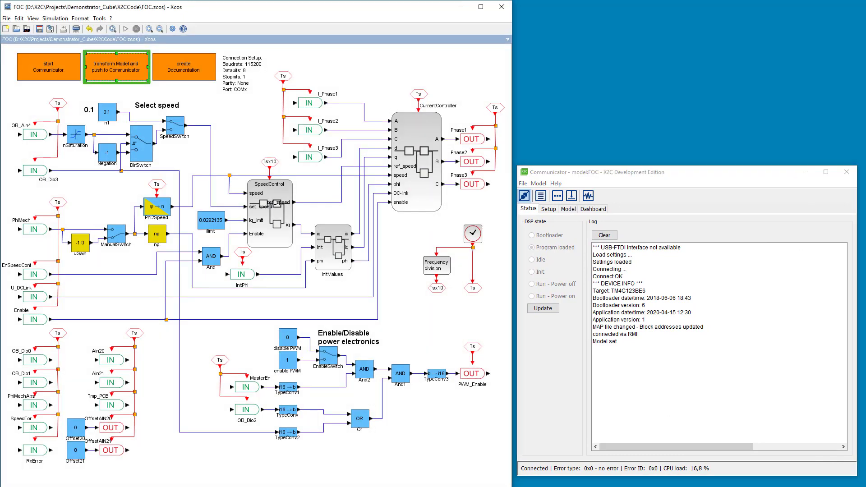
left_click(116, 67)
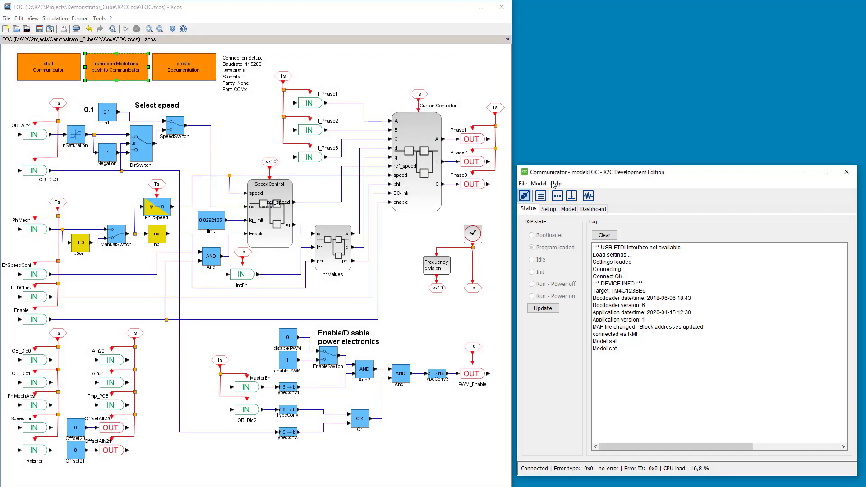
mouse_move(547, 202)
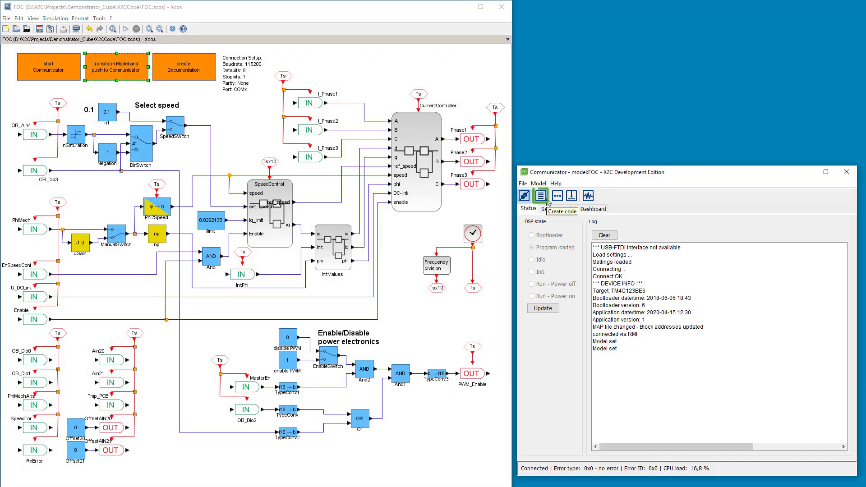
Generate code for the FOC model, writing the model XML file.
left_click(540, 196)
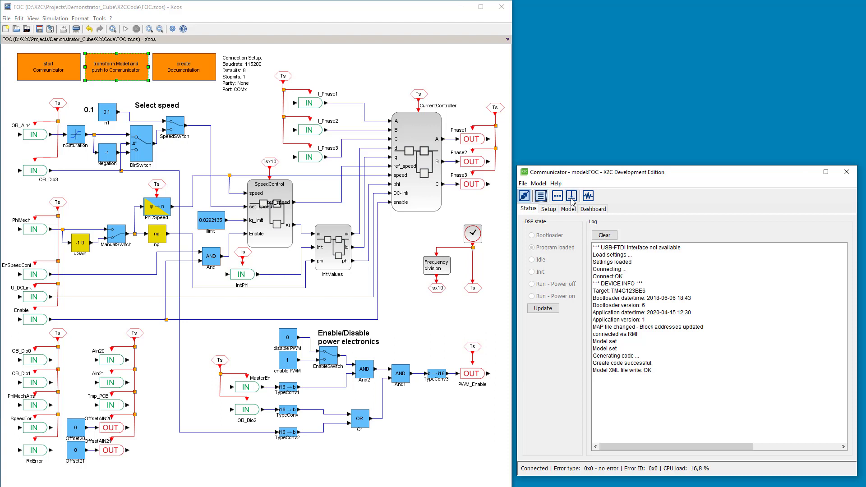
mouse_move(572, 195)
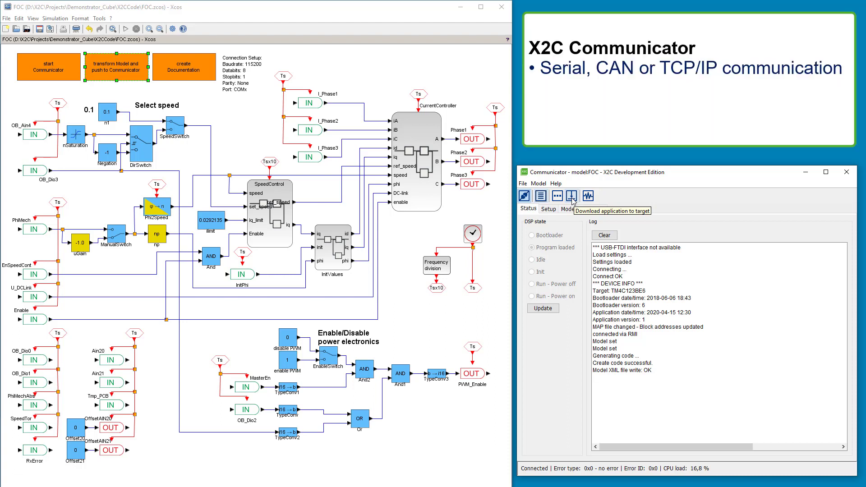
Check the Serial interface settings under Setup, then reconnect to the target from Status.
left_click(548, 208)
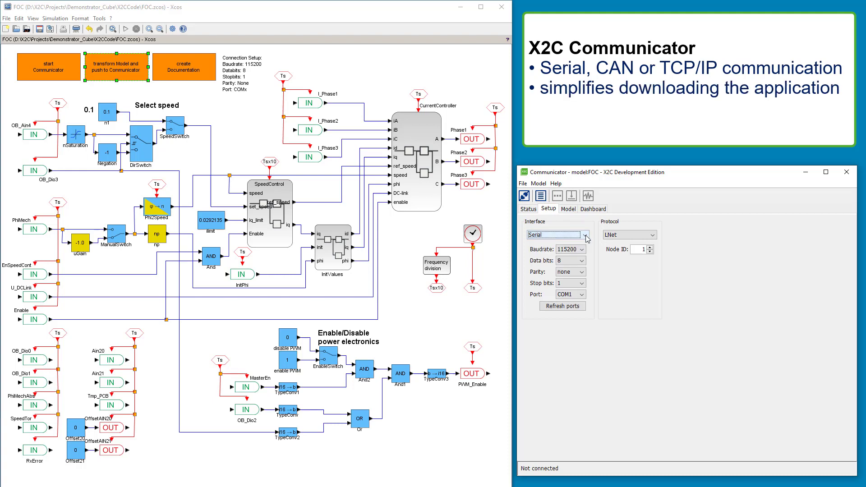
left_click(528, 209)
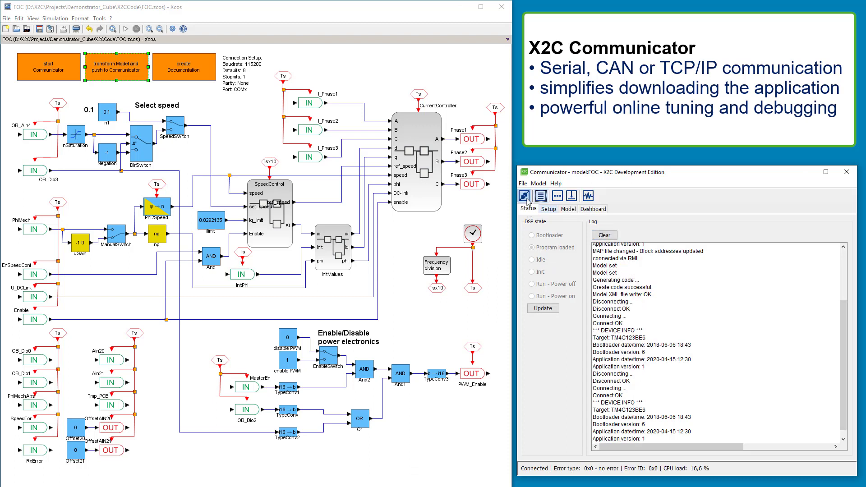
left_click(604, 235)
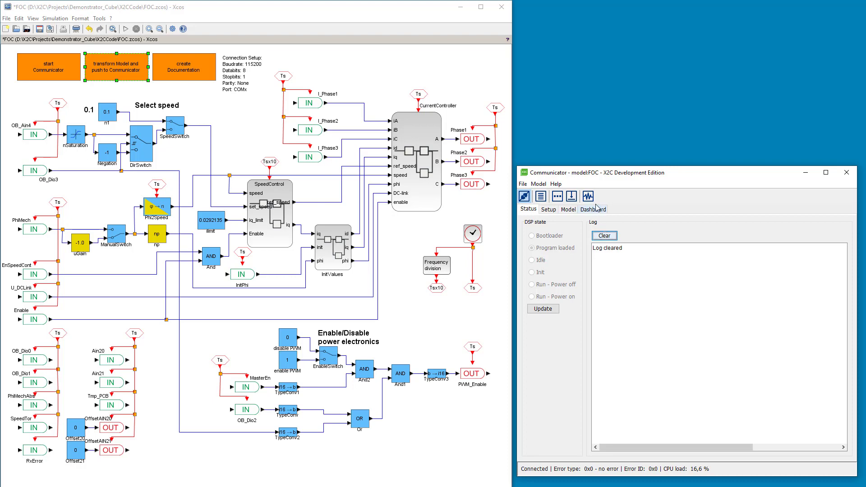
mouse_move(588, 196)
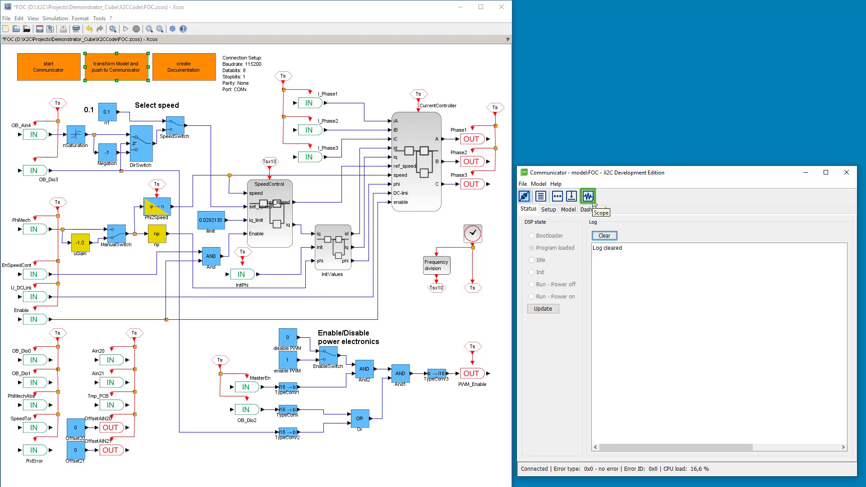
Open X2C Scope and keep channel 1's source type as Block port.
left_click(587, 195)
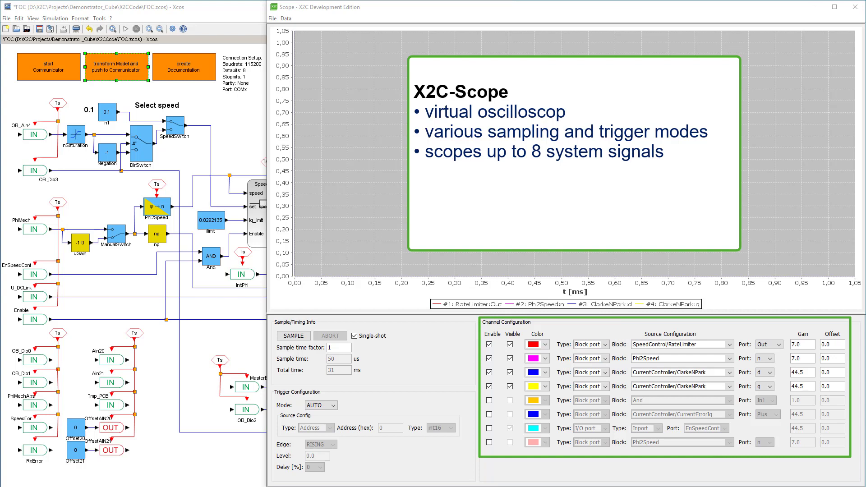
left_click(604, 344)
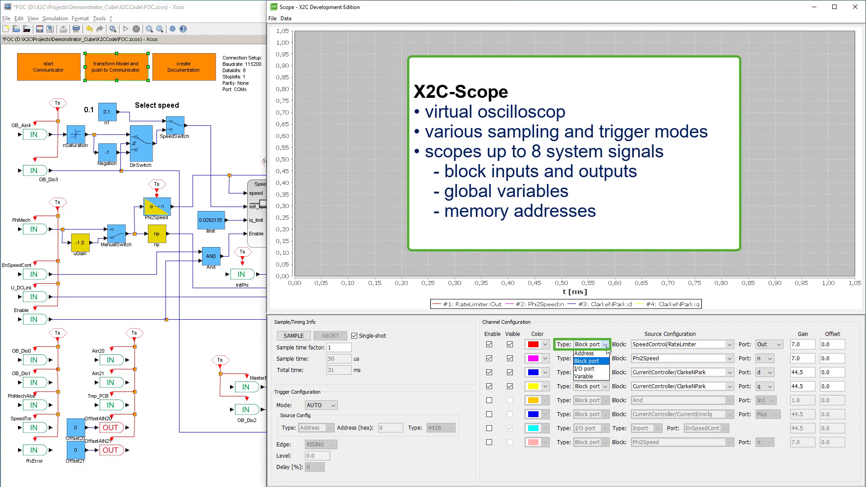
left_click(592, 360)
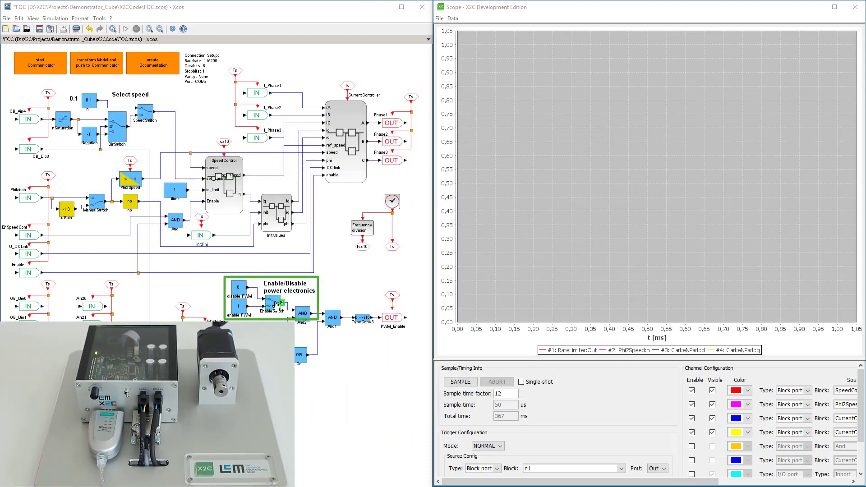
Toggle EnableSwitch, start sampling, and raise the n1 constant factor to 0.30.
double_click(271, 302)
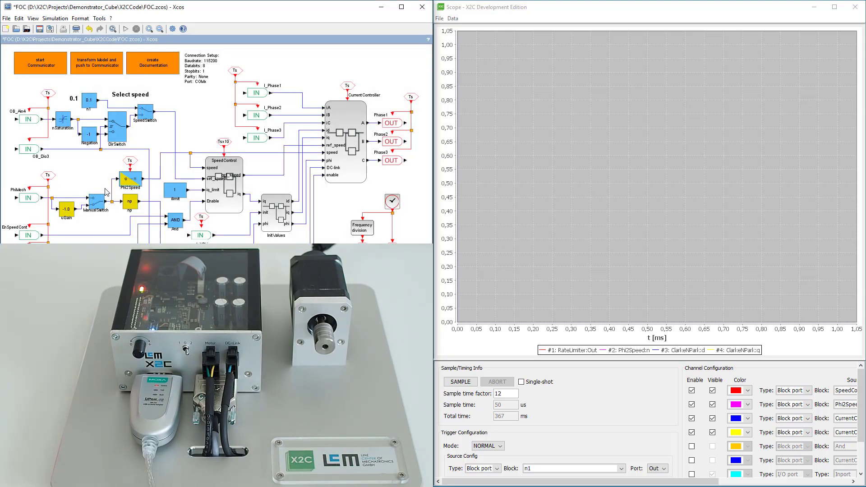
left_click(460, 382)
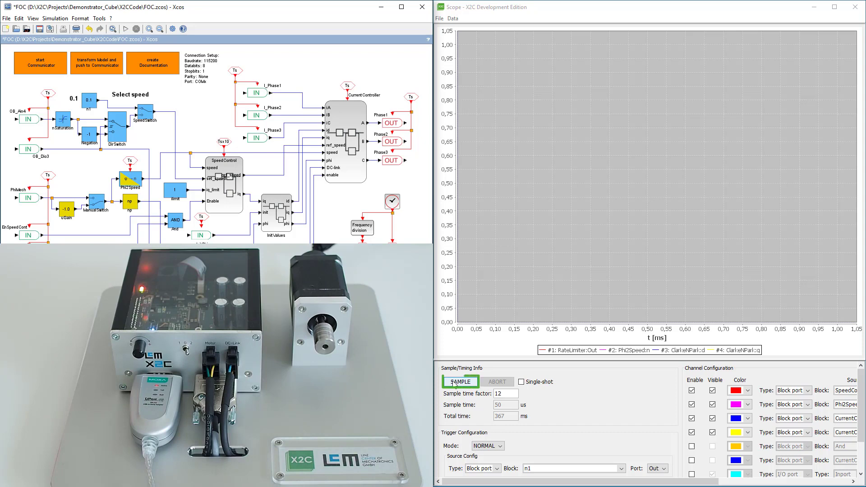
left_click(460, 382)
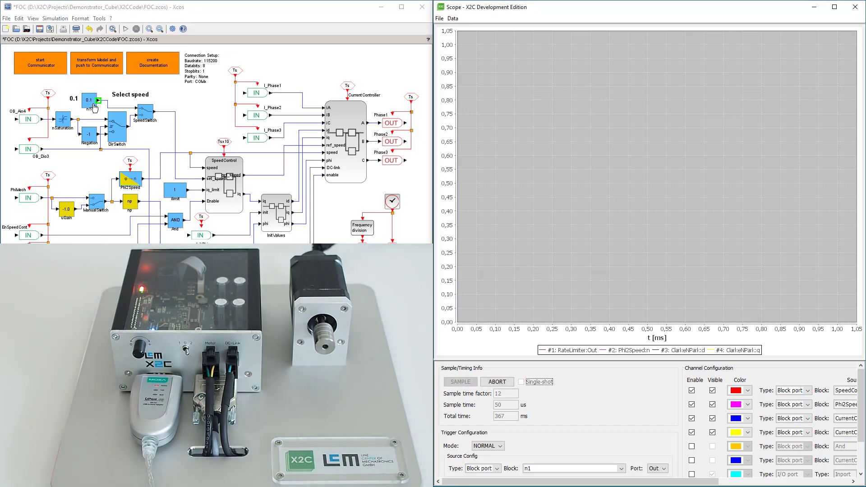
double_click(90, 101)
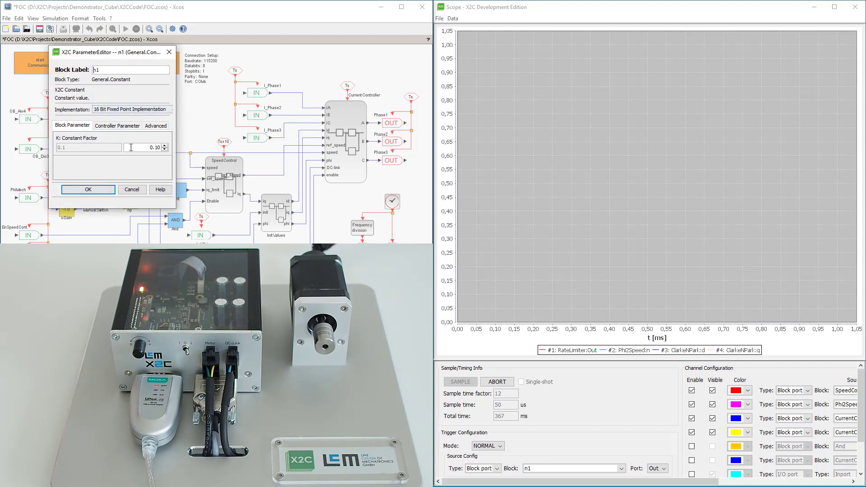
left_click(164, 145)
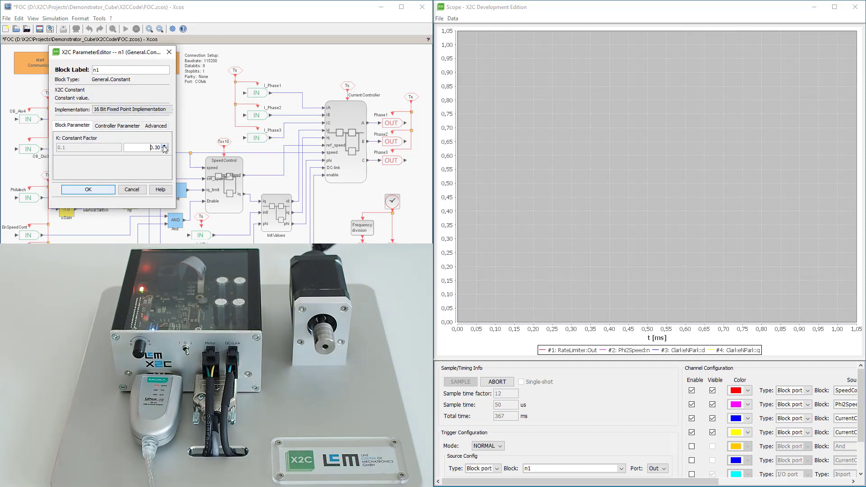